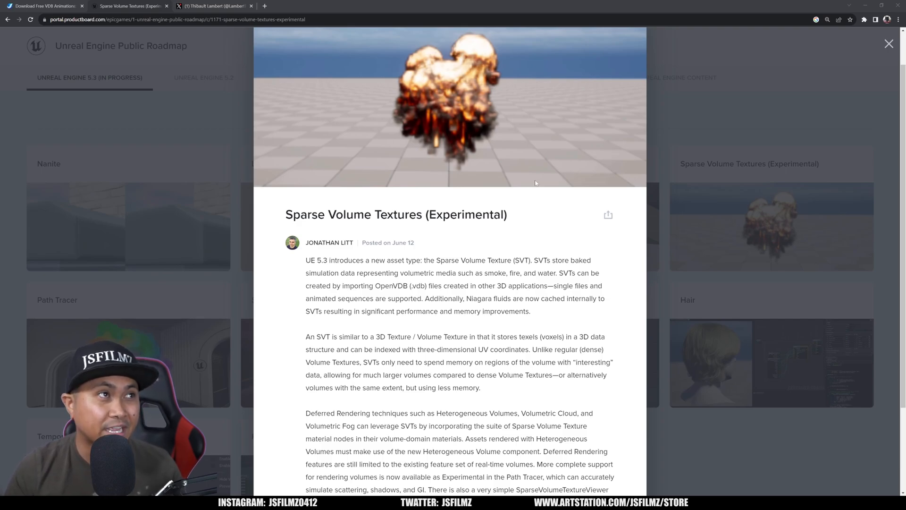
Switch from the SVT roadmap post to the tweet showing the shared SVT material setup.
left_click(214, 5)
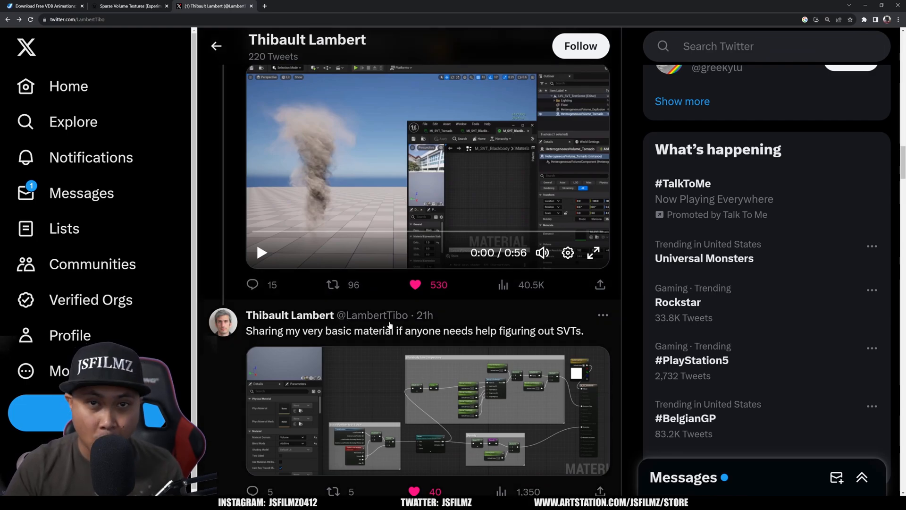
left_click(428, 413)
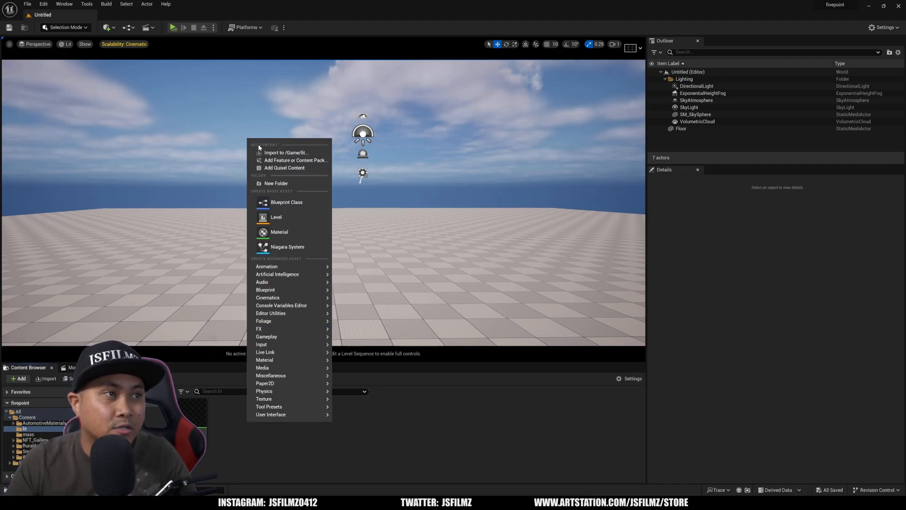
Create a material named Fire in the content folder and open it in the Material Editor.
left_click(279, 231)
type("Fen")
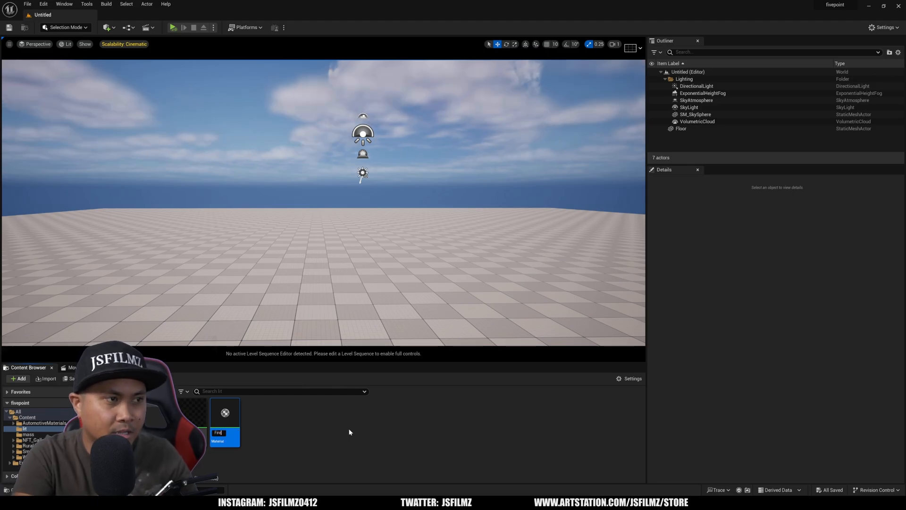
double_click(224, 424)
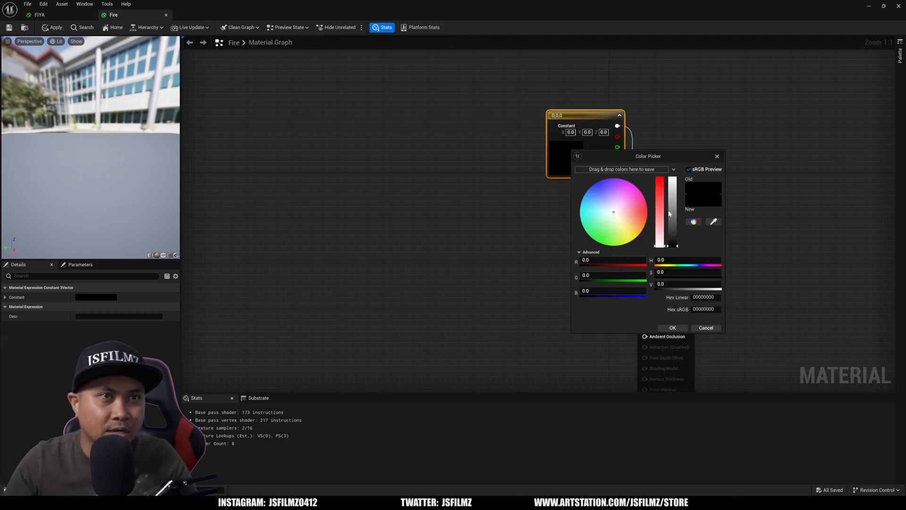
Set the Constant3Vector colour to white (1,1,1) feeding the albedo.
left_click(672, 327)
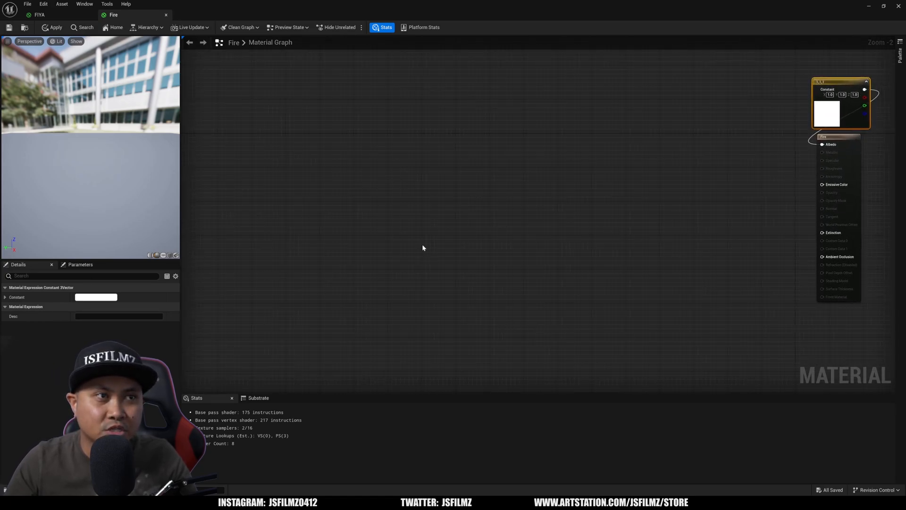
Add a LocalPosition node feeding a new Subtract node.
type("localpo")
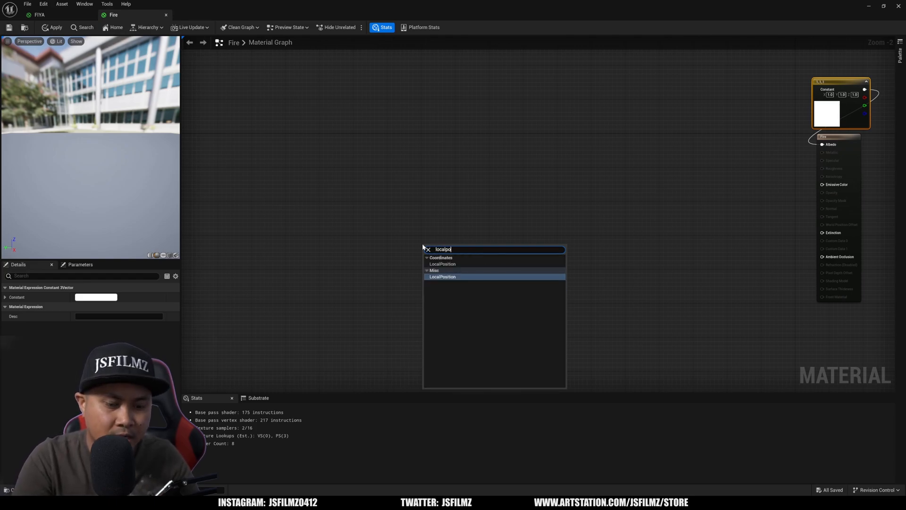
left_click(442, 276)
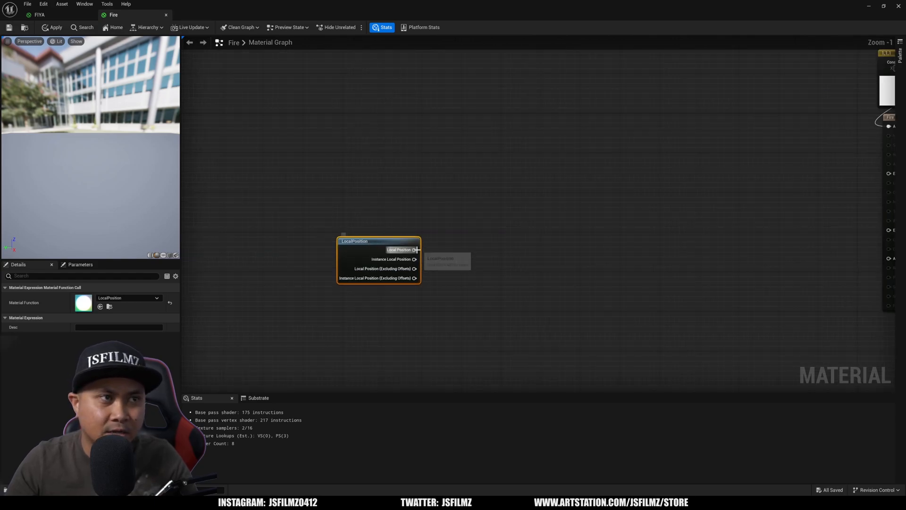
type("subs")
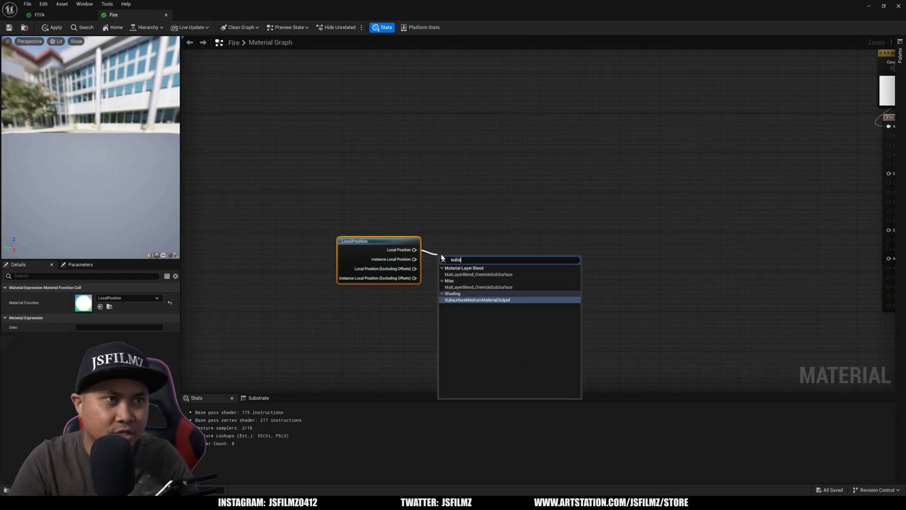
type("s")
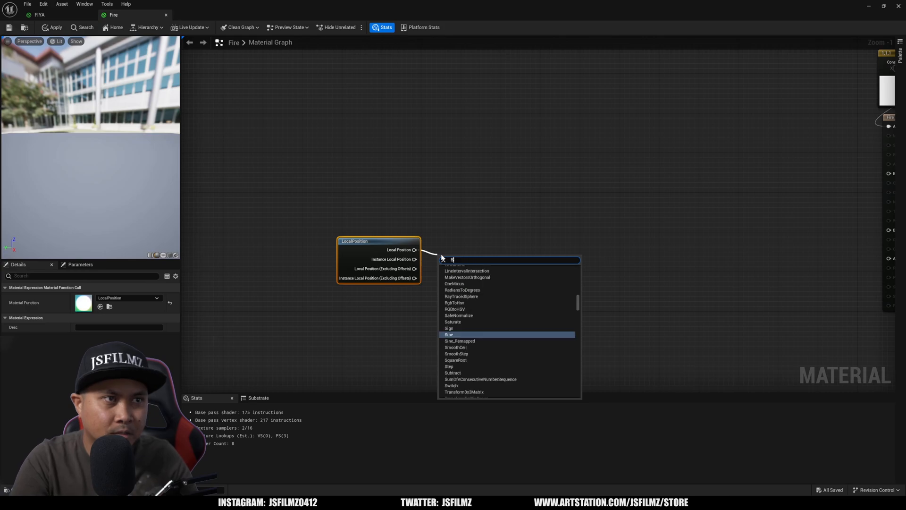
left_click(453, 372)
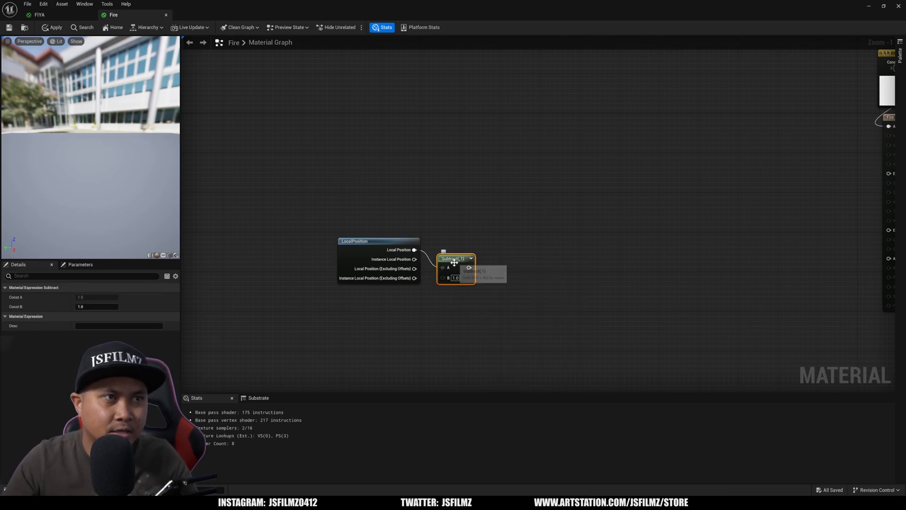
Feed Subtract's B input from an Object Local Bounds node's minimum.
left_click_drag(455, 258, 469, 235)
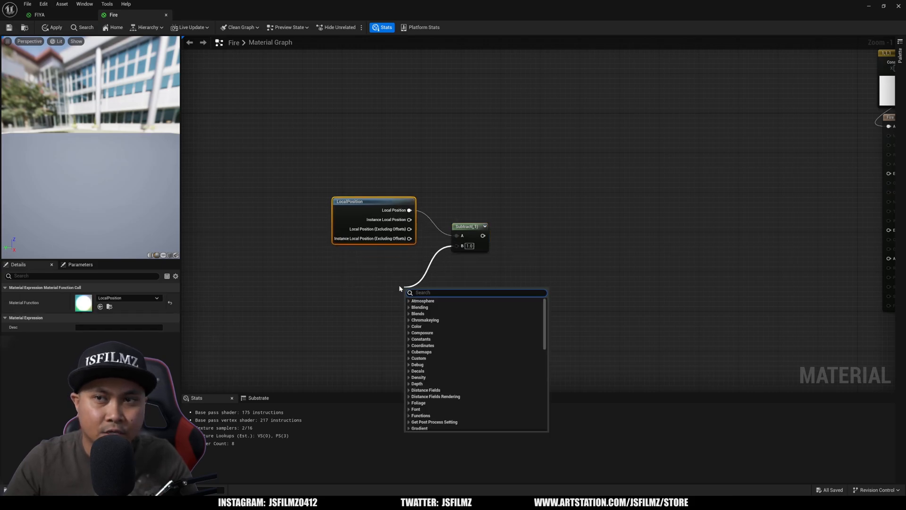
type("Obj")
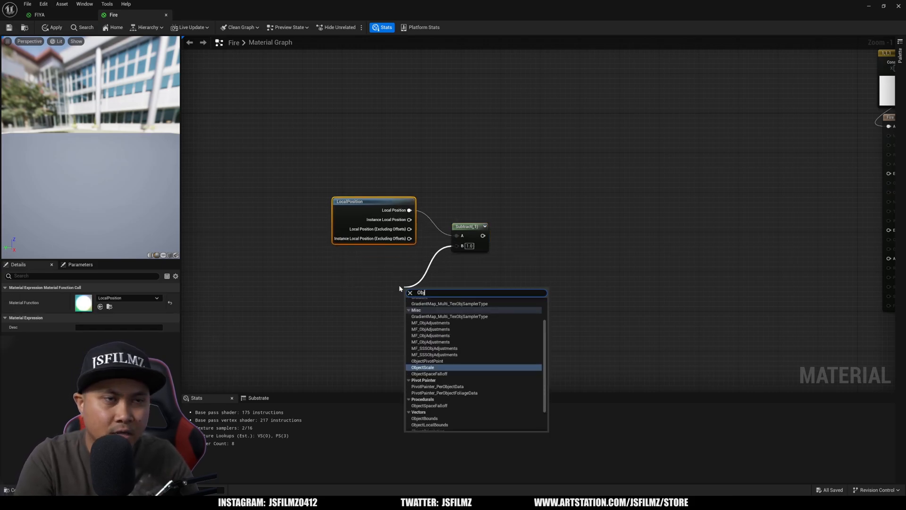
type("Object")
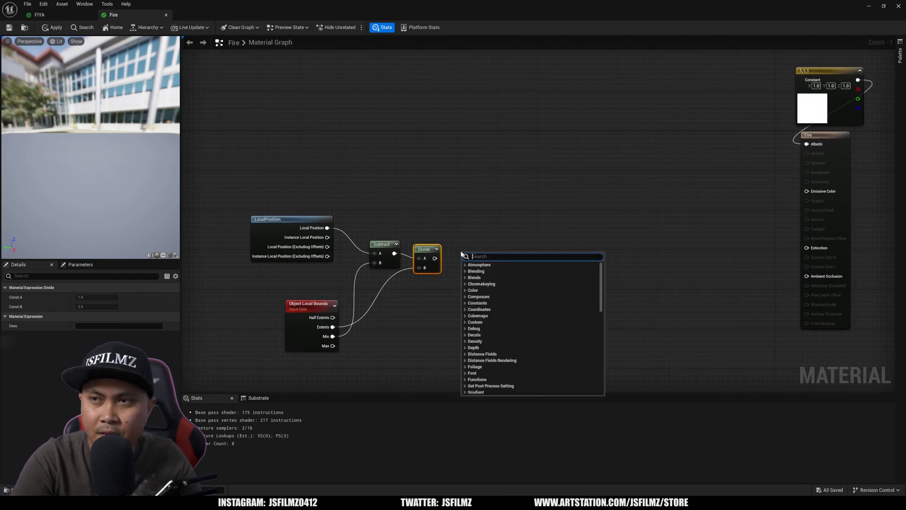
Sample a SparseVolumeTextureSampleParameter from Divide and mask Attributes A to the R channel only.
type("spare")
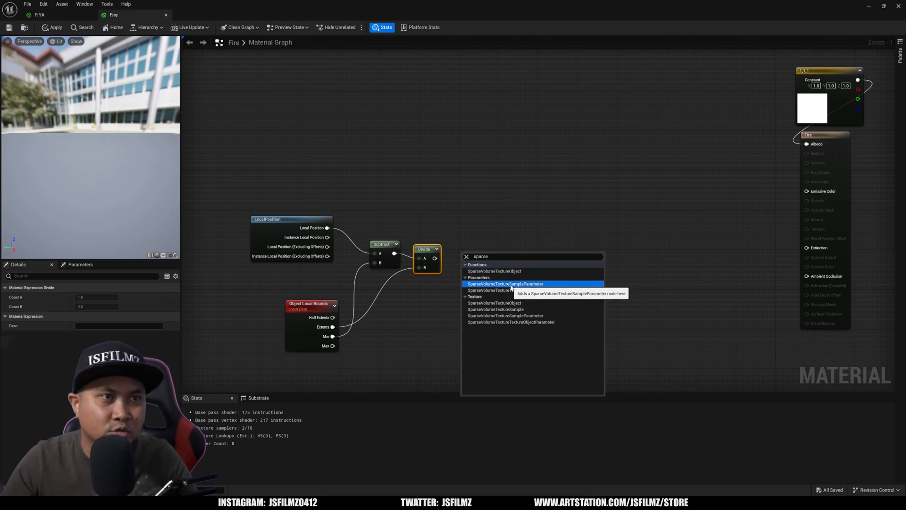
left_click(505, 283)
type("com")
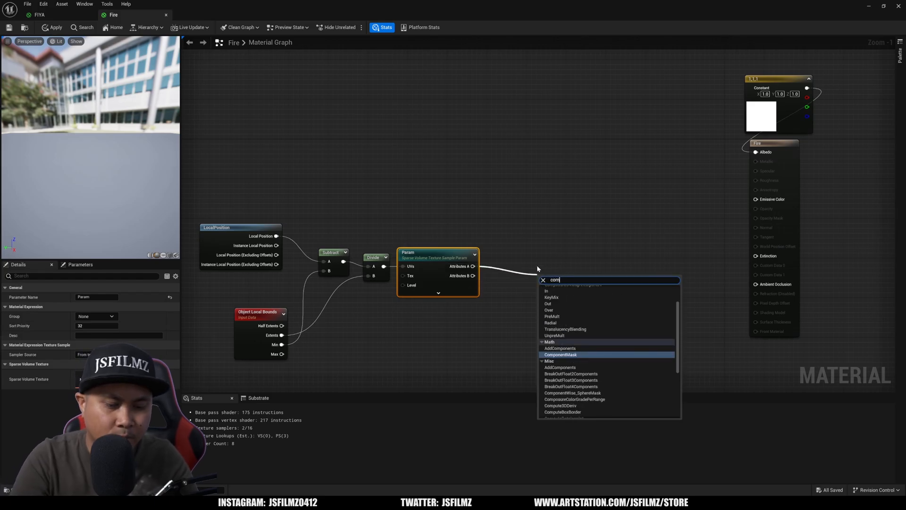
left_click(559, 354)
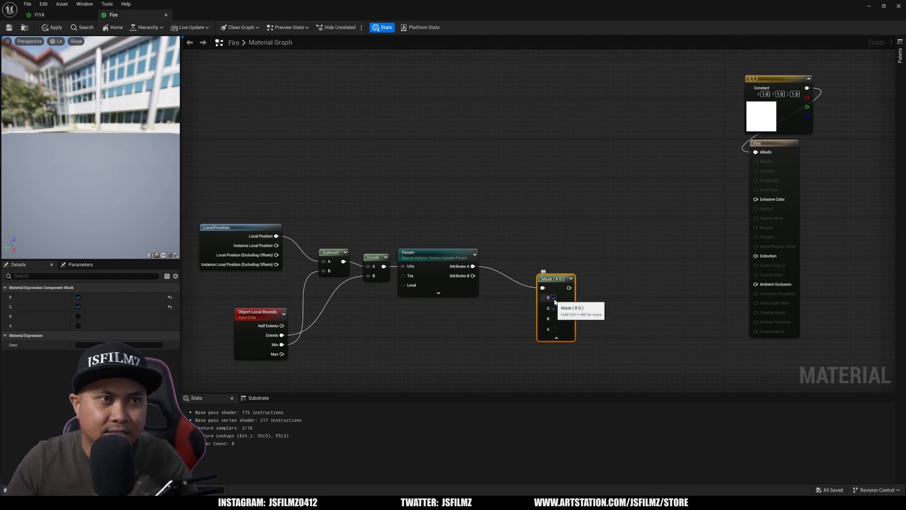
left_click(553, 307)
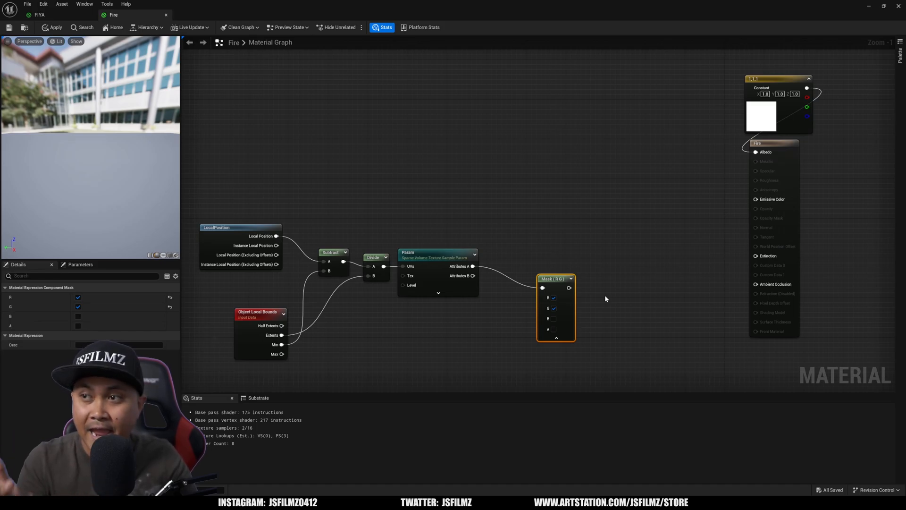
mouse_move(595, 300)
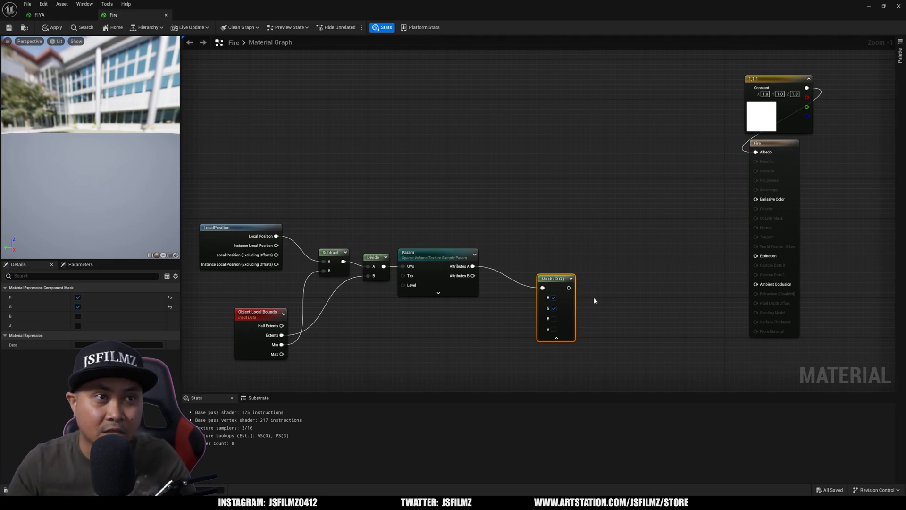
mouse_move(554, 307)
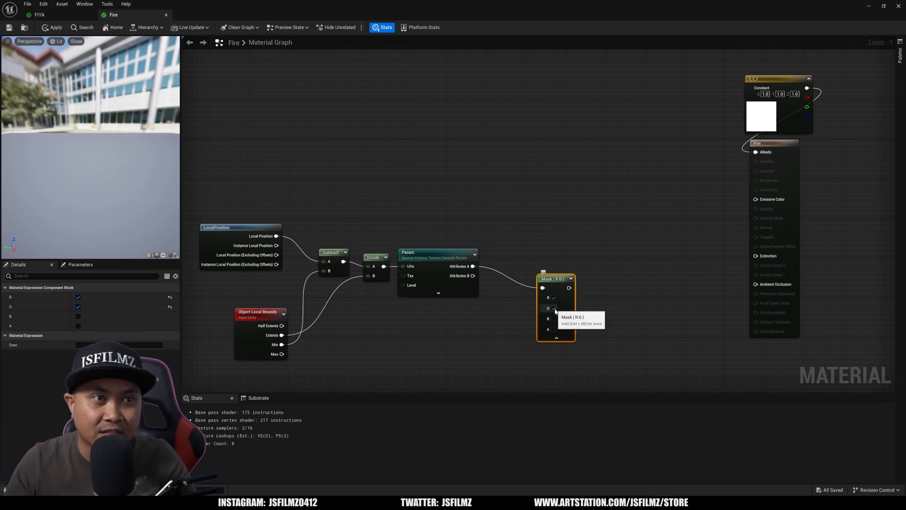
left_click(553, 307)
type("rerou")
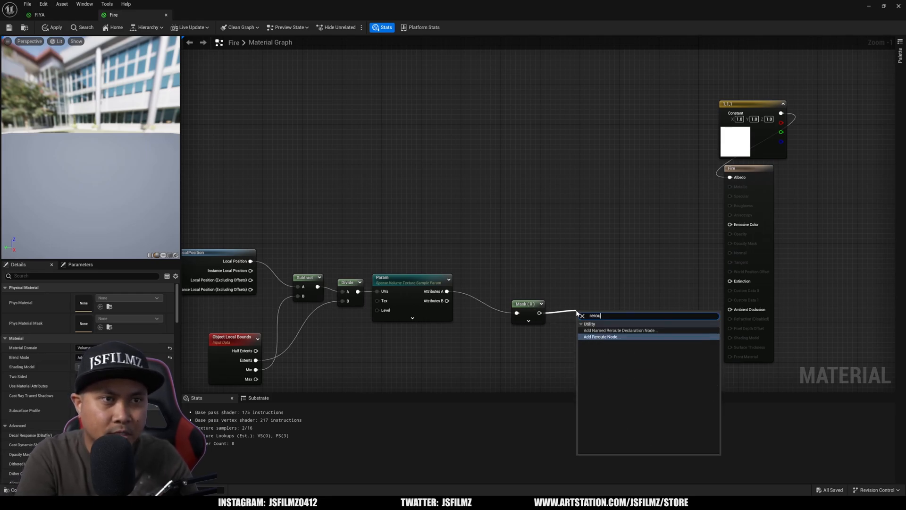
Route the mask through a Named Reroute Declaration called dense toward the Extinction multiply.
left_click(601, 336)
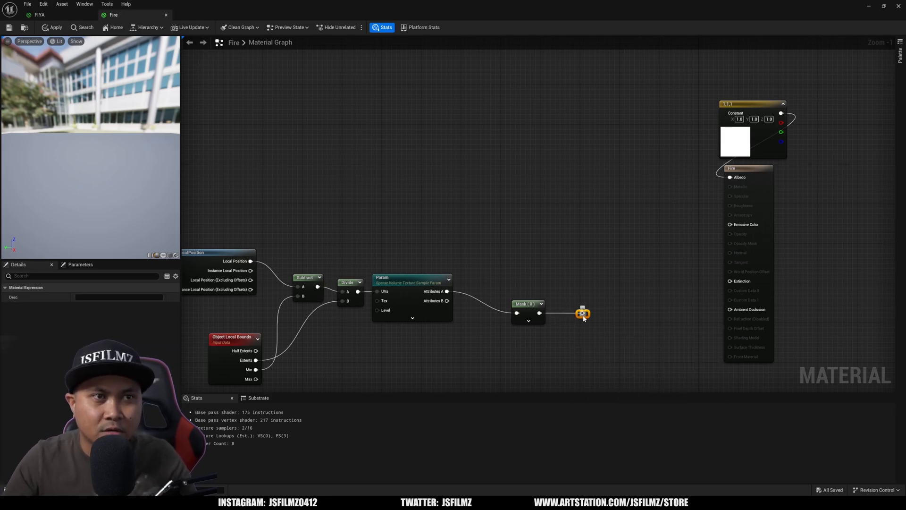
left_click(582, 313)
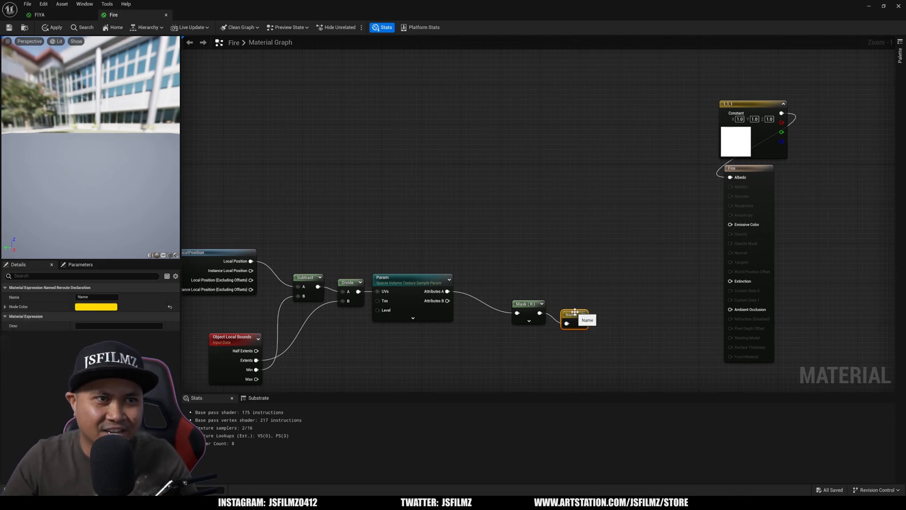
left_click(95, 296)
type("Dense")
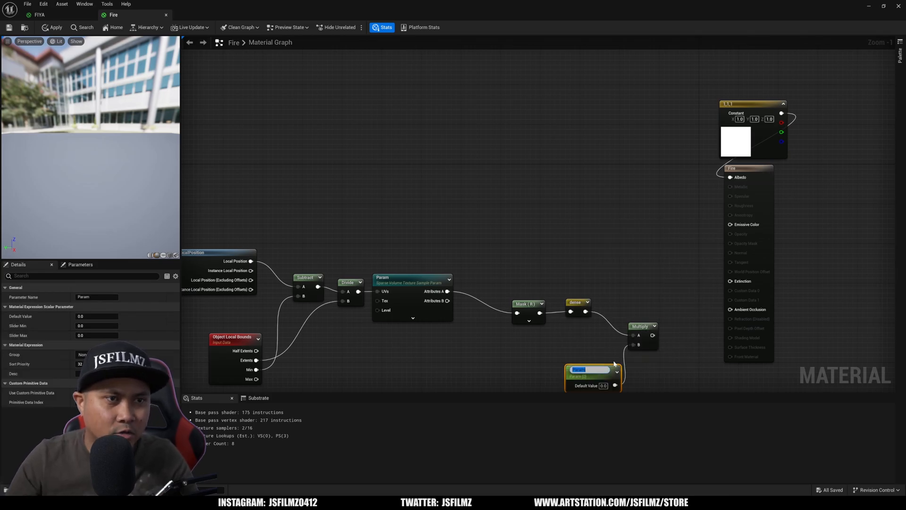
type("densemult")
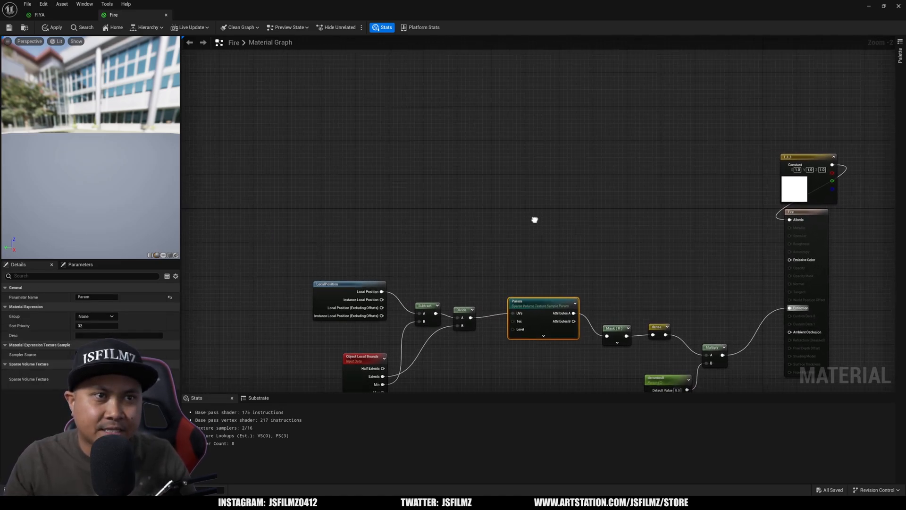
left_click_drag(533, 219, 512, 154)
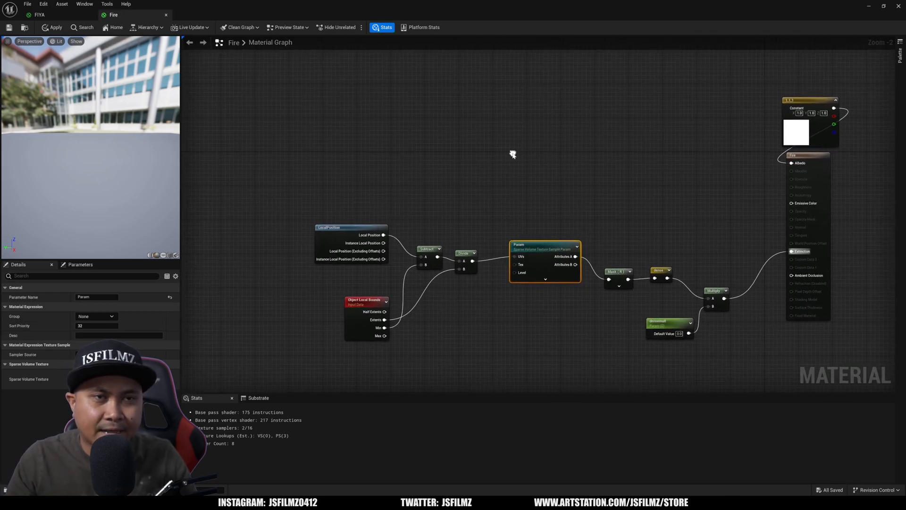
mouse_move(512, 156)
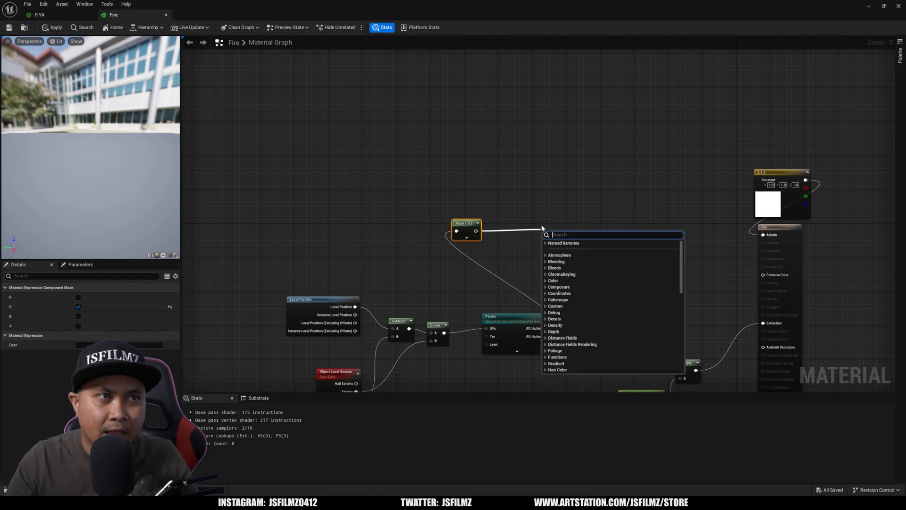
Add a Remap-to-Blackbody temperature branch and inspect its Multiply node.
type("re")
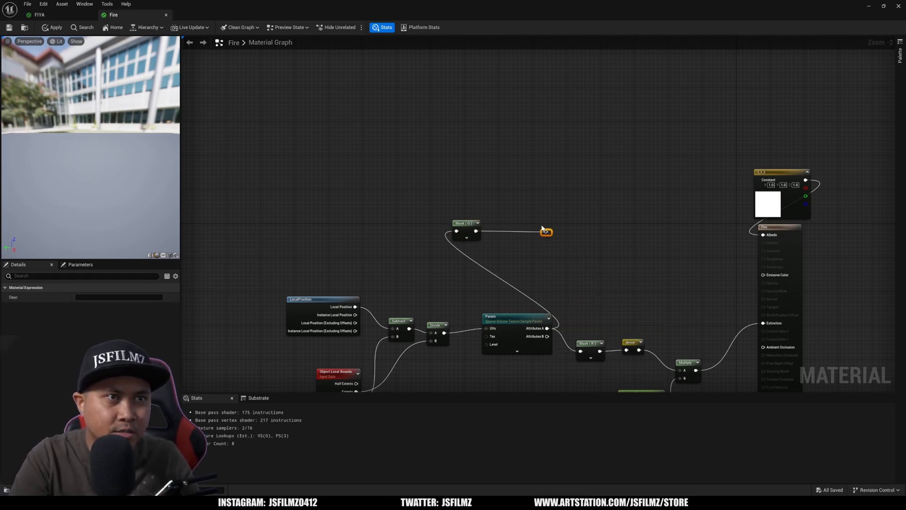
right_click(543, 231)
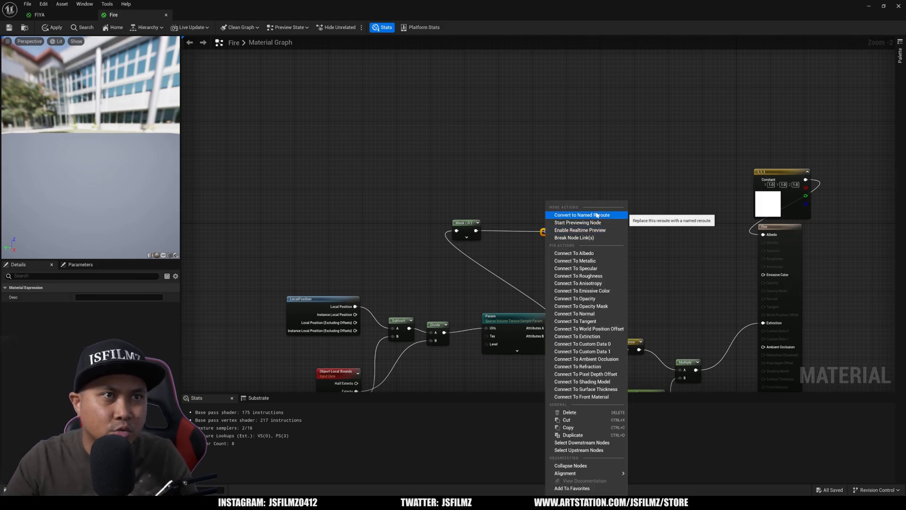
left_click(583, 214)
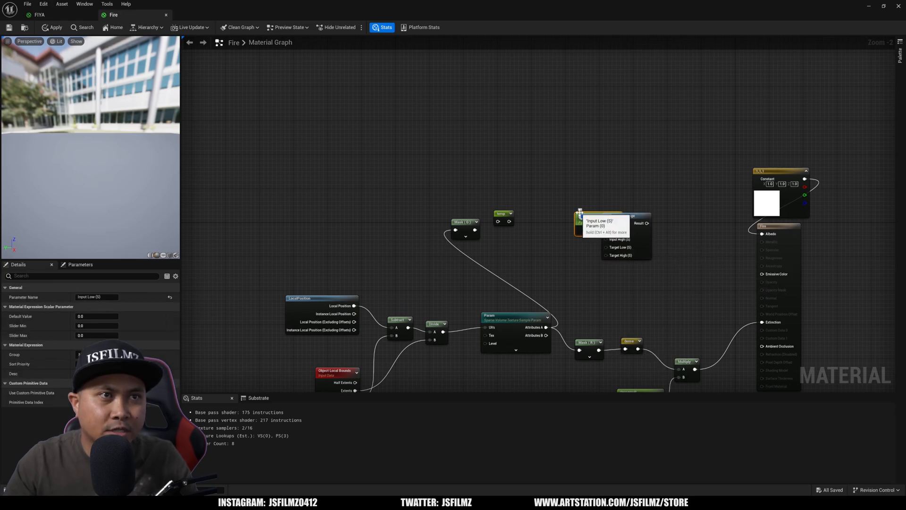
right_click(624, 223)
type("multi")
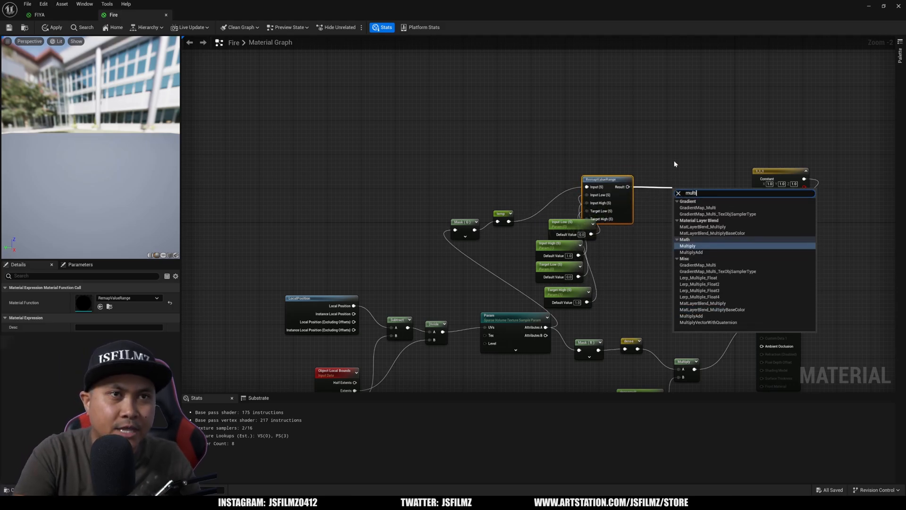
left_click(687, 245)
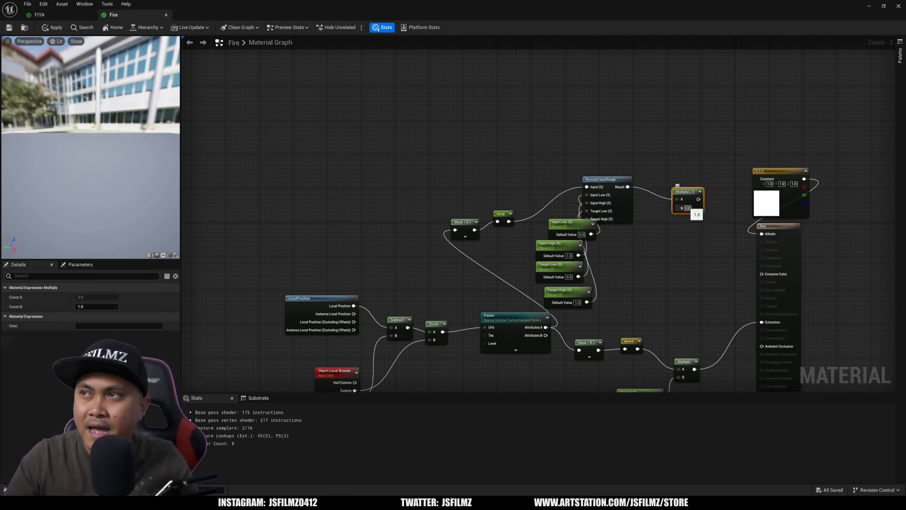
Multiply the Blackbody output by a scalar parameter named blackbody mult for Emissive Color.
type("sca")
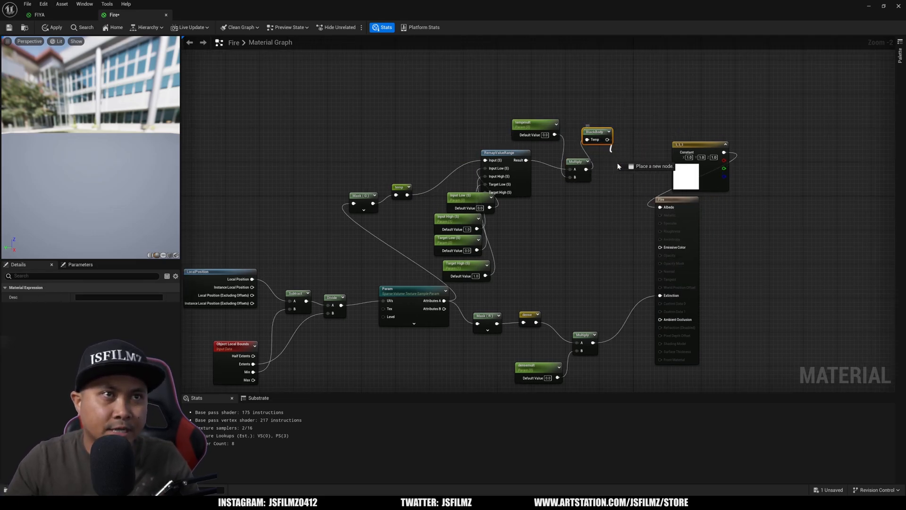
type("mul")
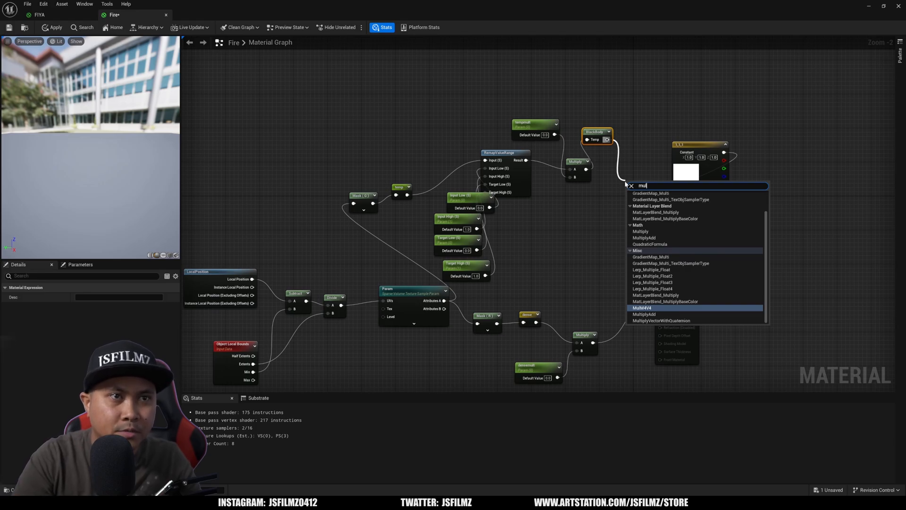
left_click(640, 231)
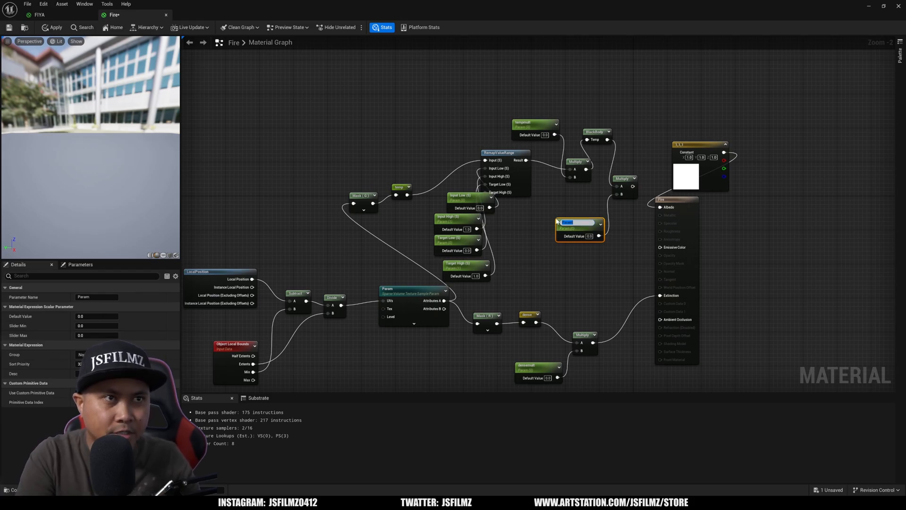
type("blackbody mult")
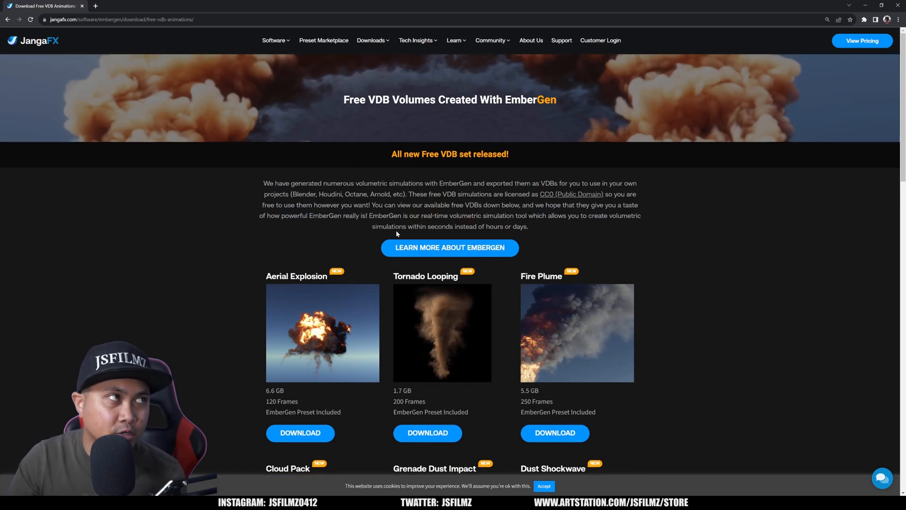
Scroll the Free VDB Volumes page down to the Gasoline Explosion download card.
scroll("down", 3)
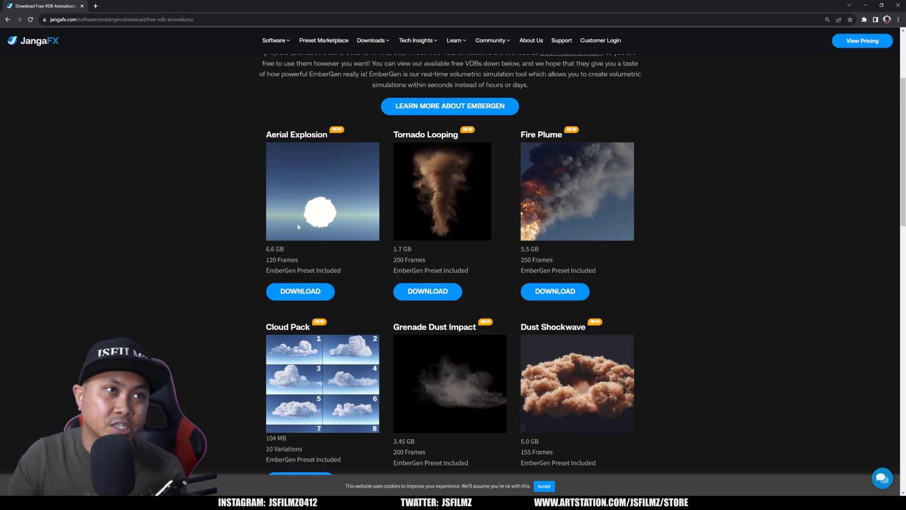
scroll("down", 3)
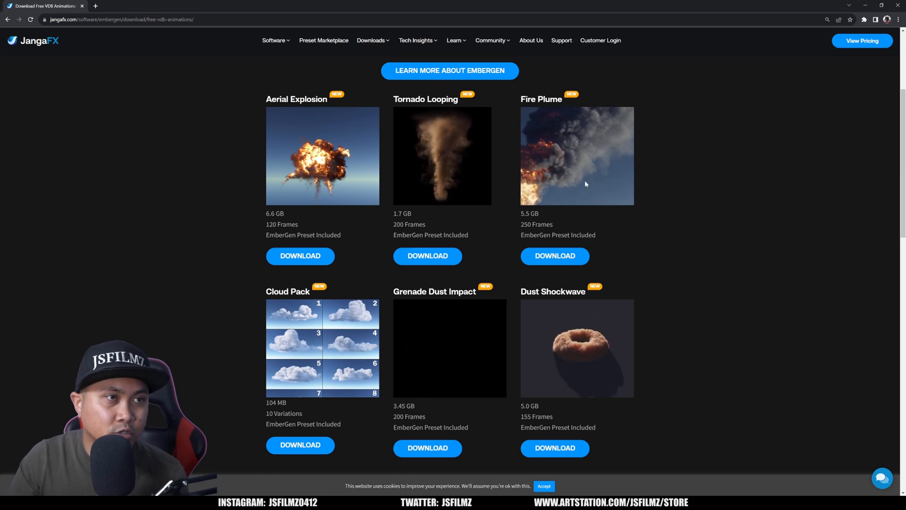
scroll("down", 3)
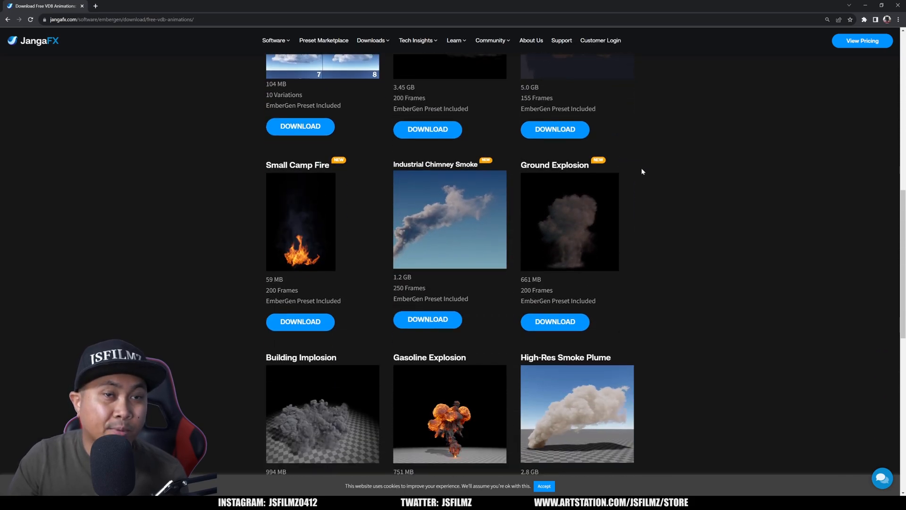
scroll("down", 3)
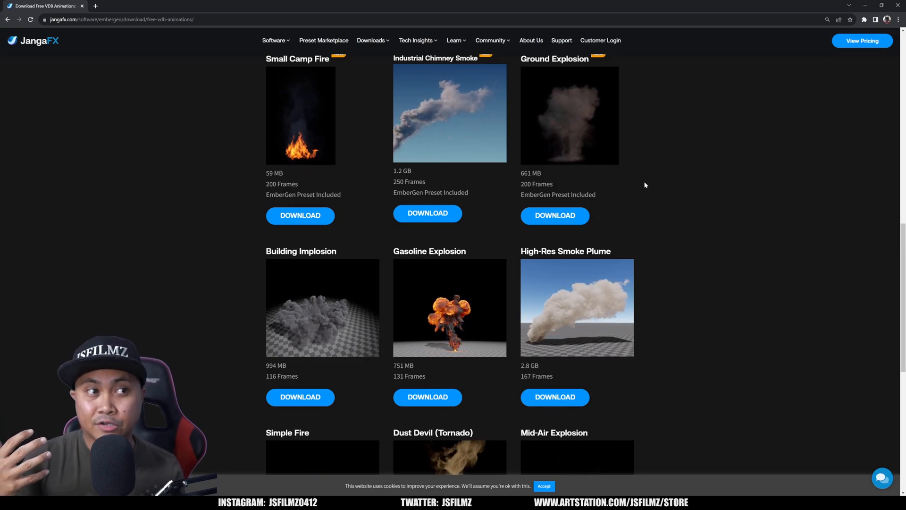
scroll("down", 3)
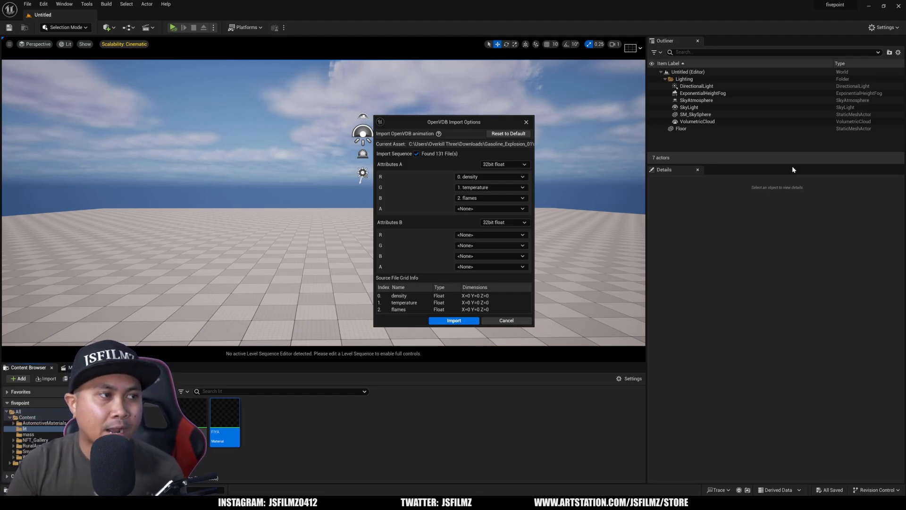
mouse_move(424, 177)
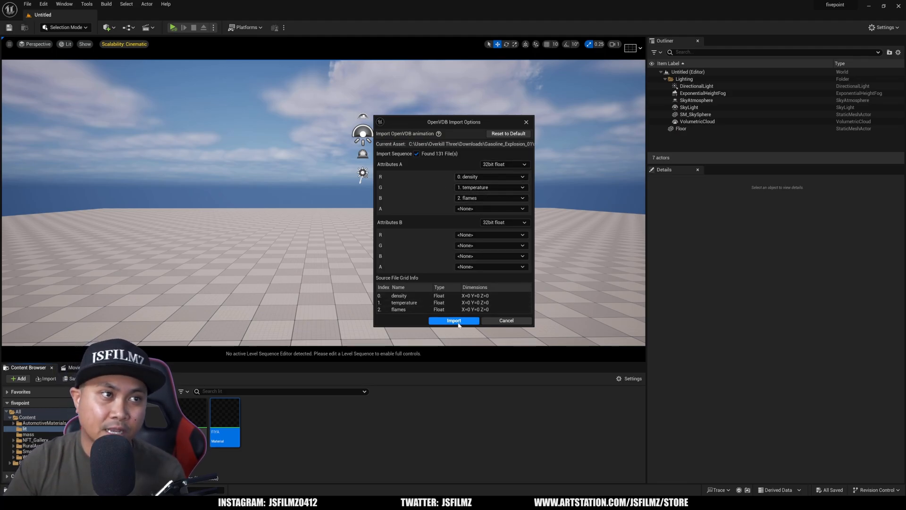
Confirm the OpenVDB import of the 131-frame sequence with density, temperature and flames channels.
left_click(453, 320)
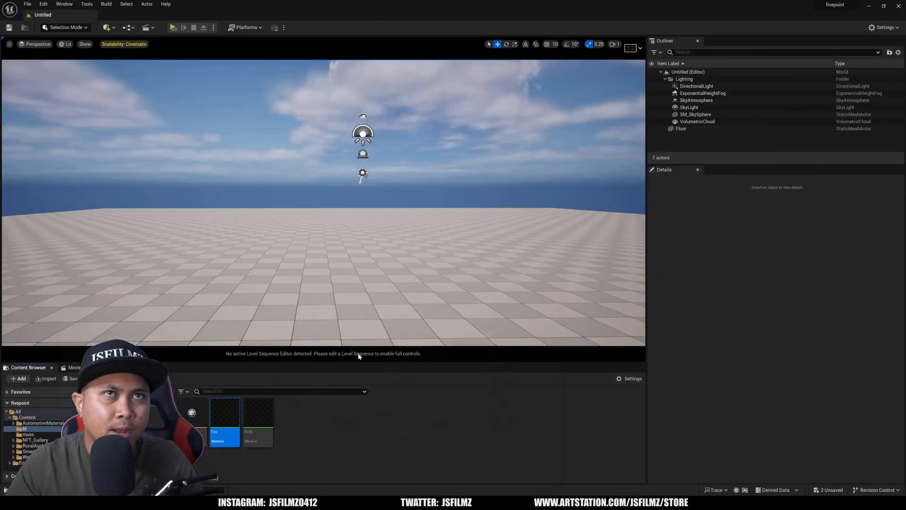
Reposition the Sparse Volume Texture Sample node in Fire, then apply and save the material.
double_click(224, 412)
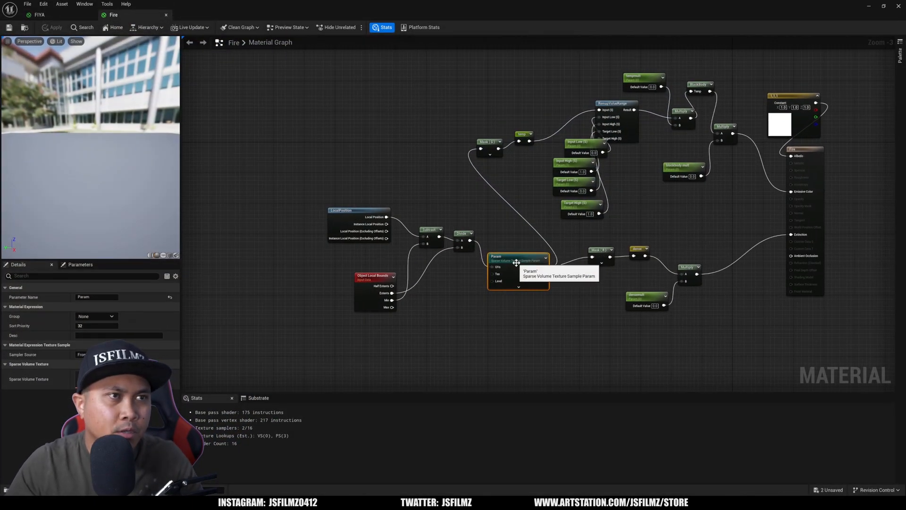
left_click_drag(517, 255, 498, 281)
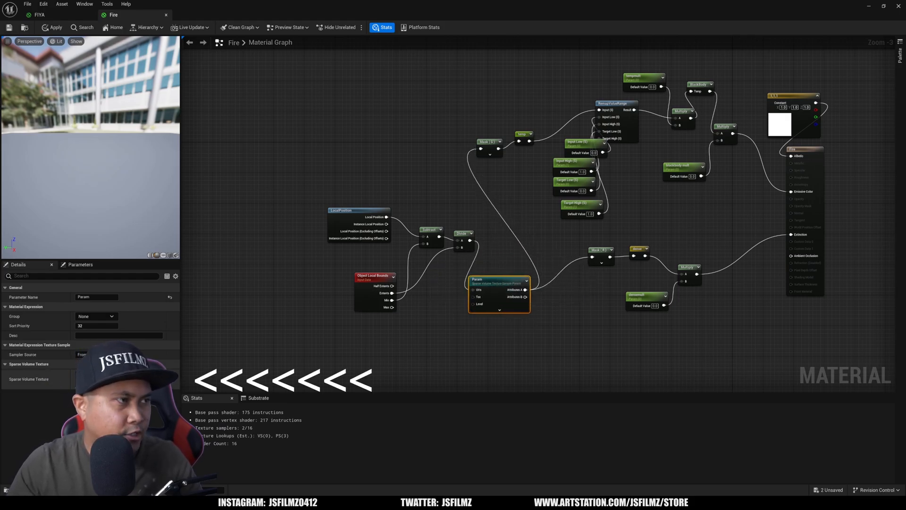
left_click(51, 27)
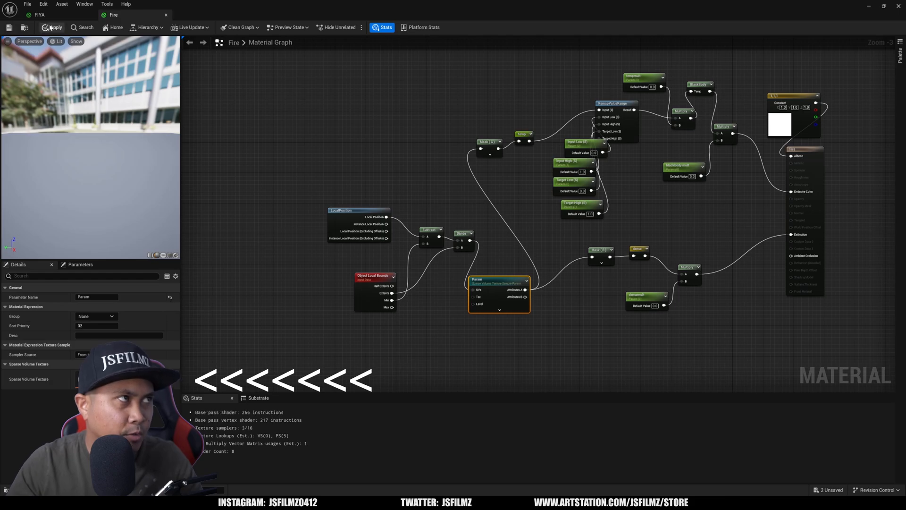
left_click(51, 28)
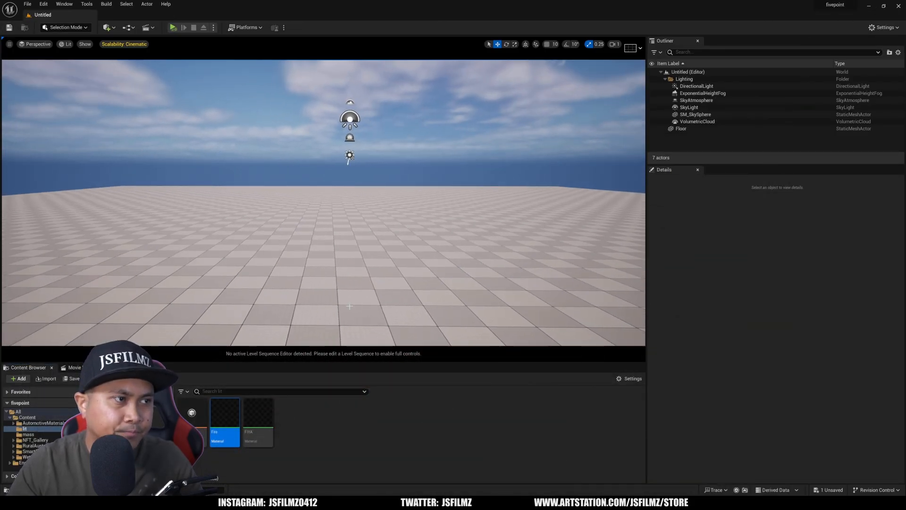
mouse_move(224, 410)
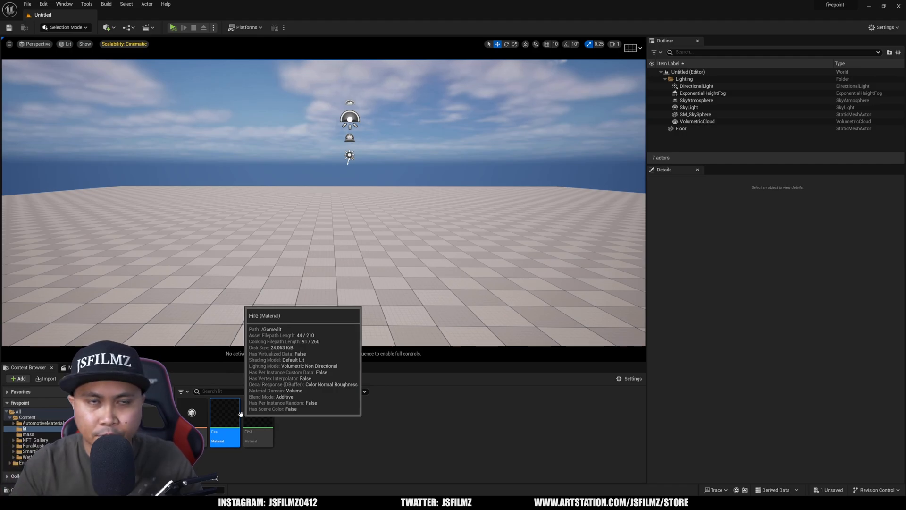
Create a material instance of the Fire material and confirm it as Fire_Inst.
right_click(223, 414)
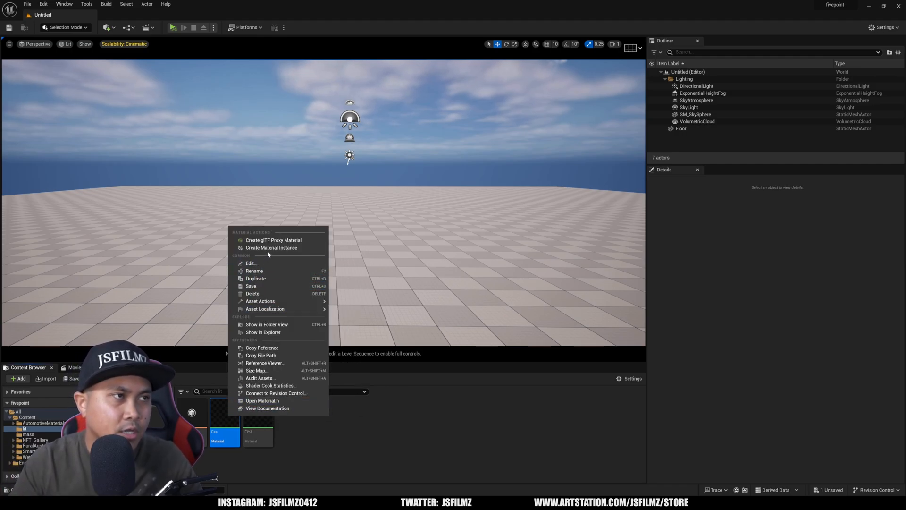
left_click(271, 247)
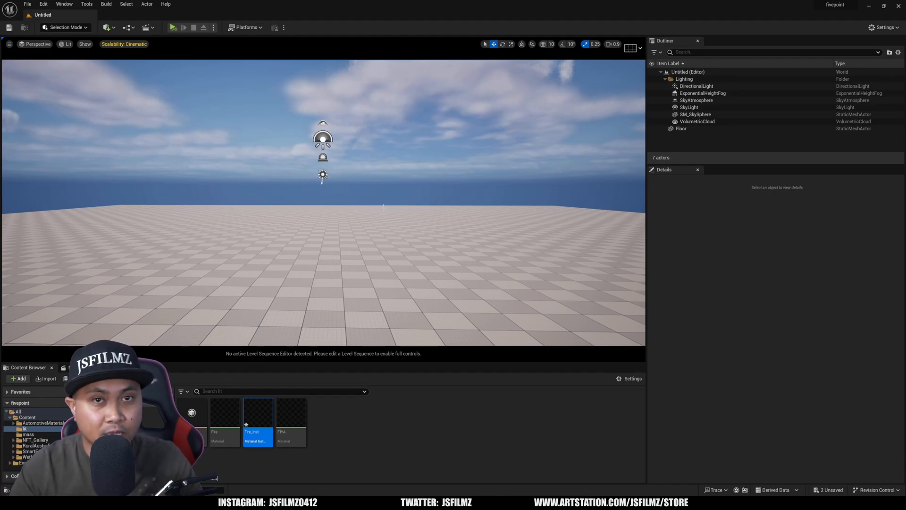
left_click(106, 27)
type("he")
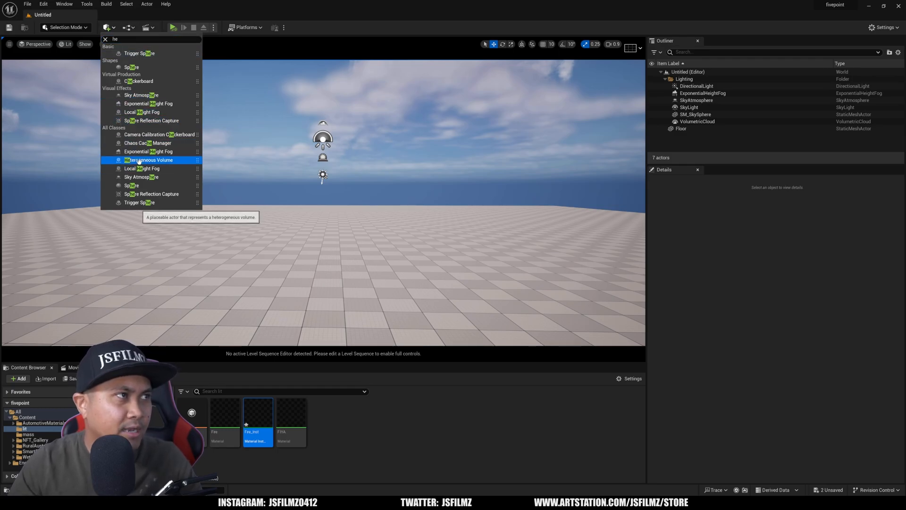
Add a Heterogeneous Volume actor to the level and bring up Fire_Inst for editing.
left_click(148, 160)
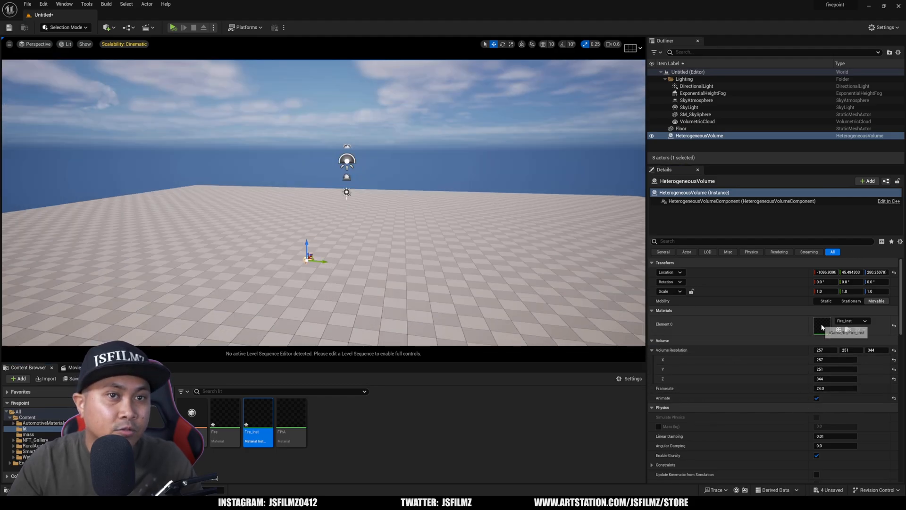
double_click(257, 410)
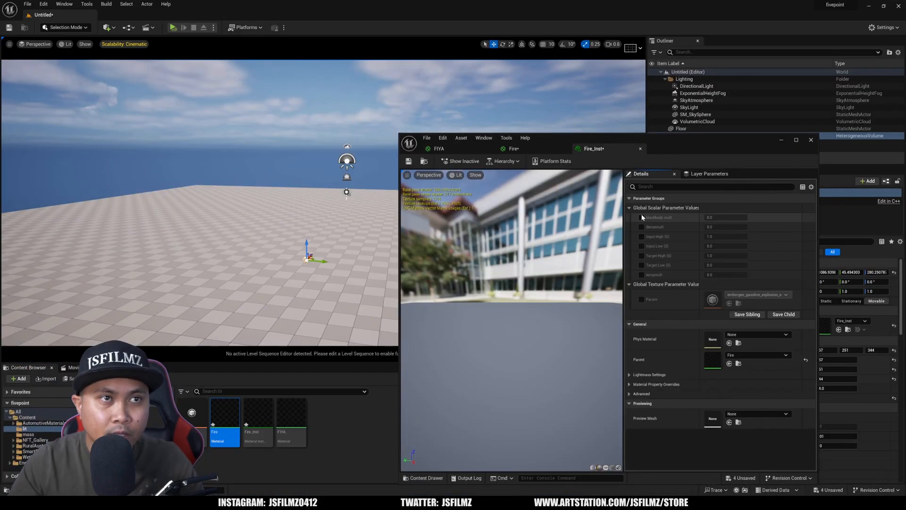
Enable Fire_Inst scalar overrides with tempmult 4500 and densemult 1.0.
left_click(641, 217)
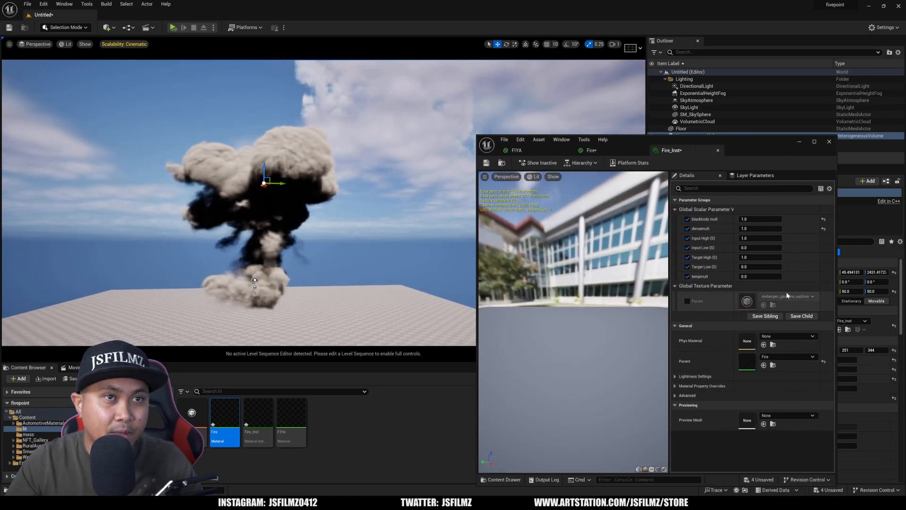
left_click(759, 276)
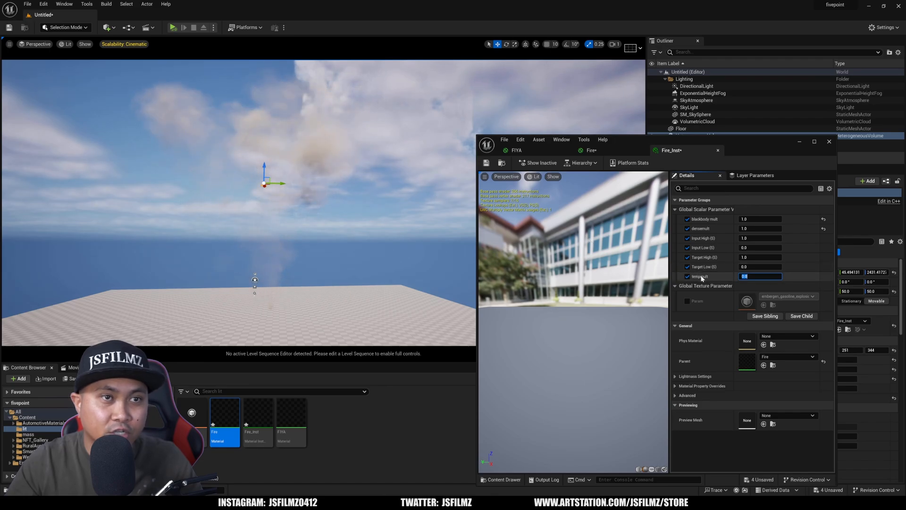
type("4500")
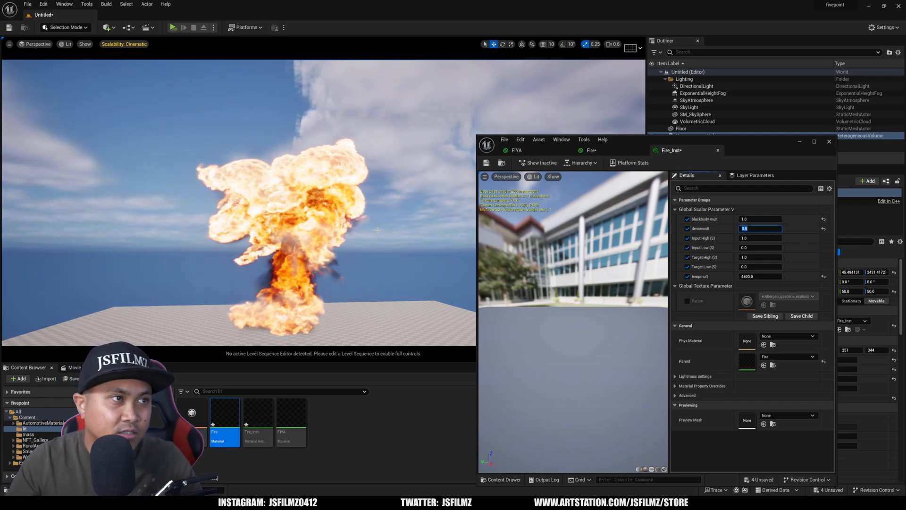
type("1.0")
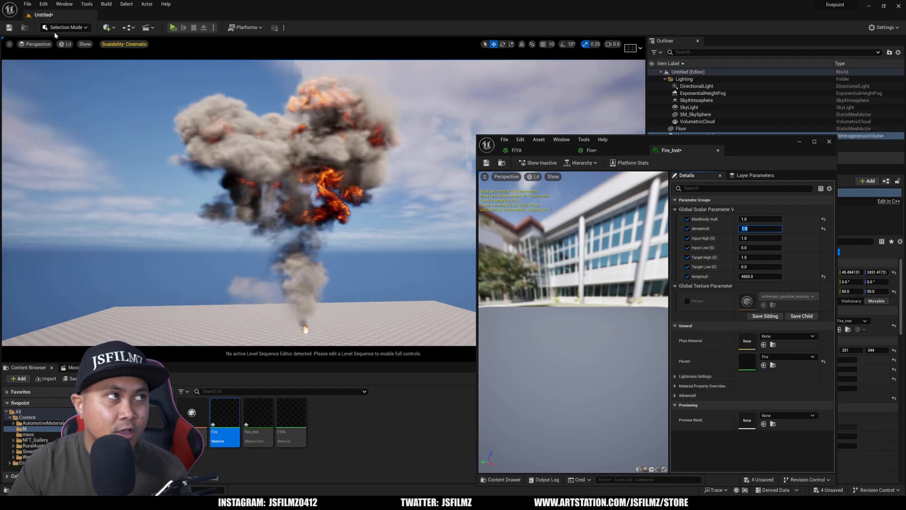
left_click(66, 44)
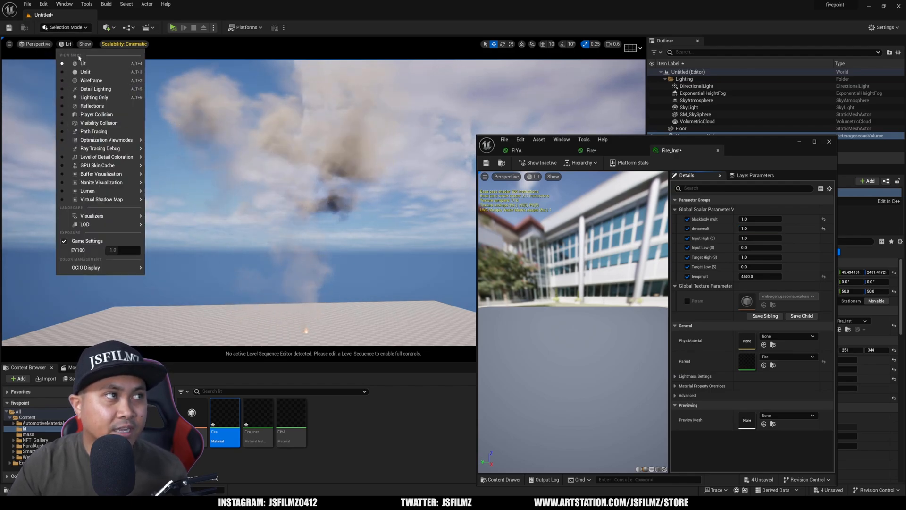
left_click(93, 131)
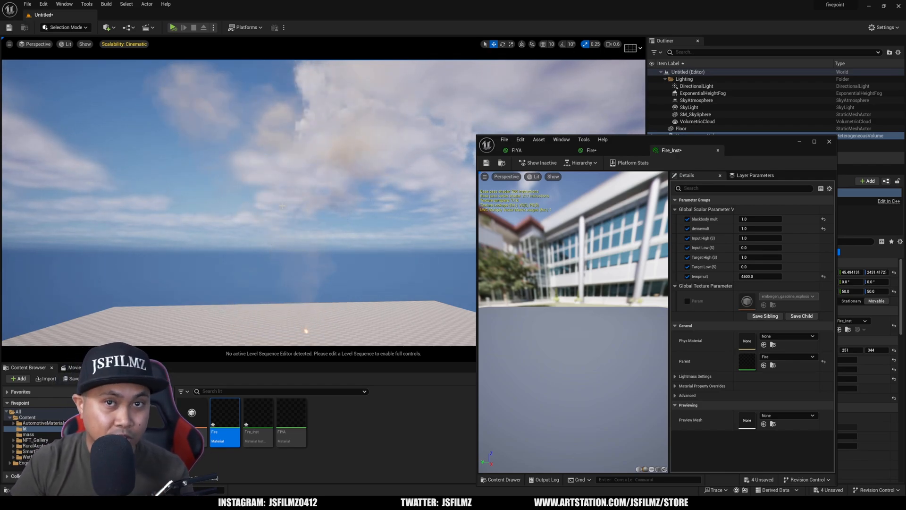
left_click(175, 28)
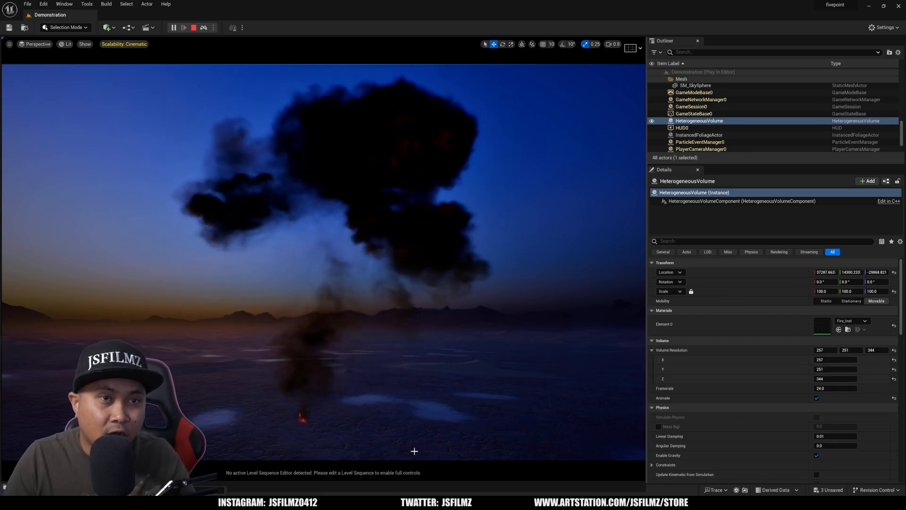
Reopen Fire_Inst from the HeterogeneousVolume's material slot, showing tempmult 1500.
double_click(820, 325)
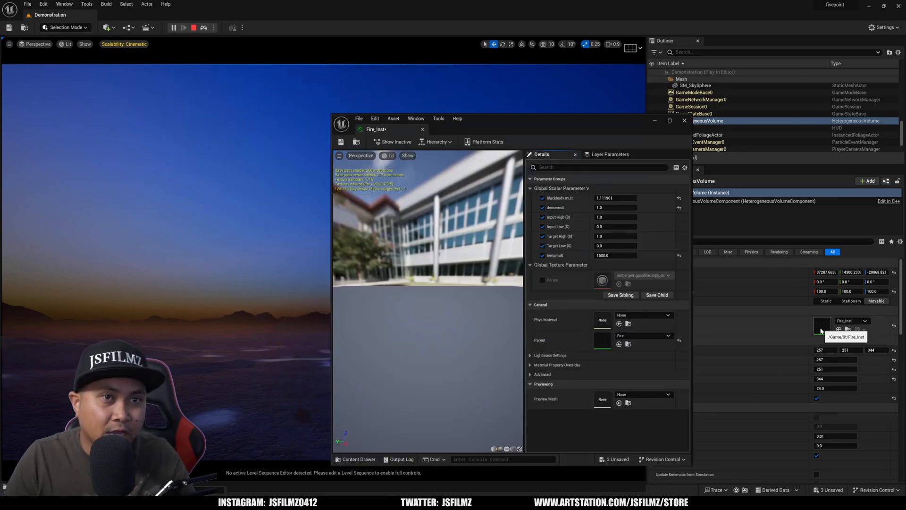